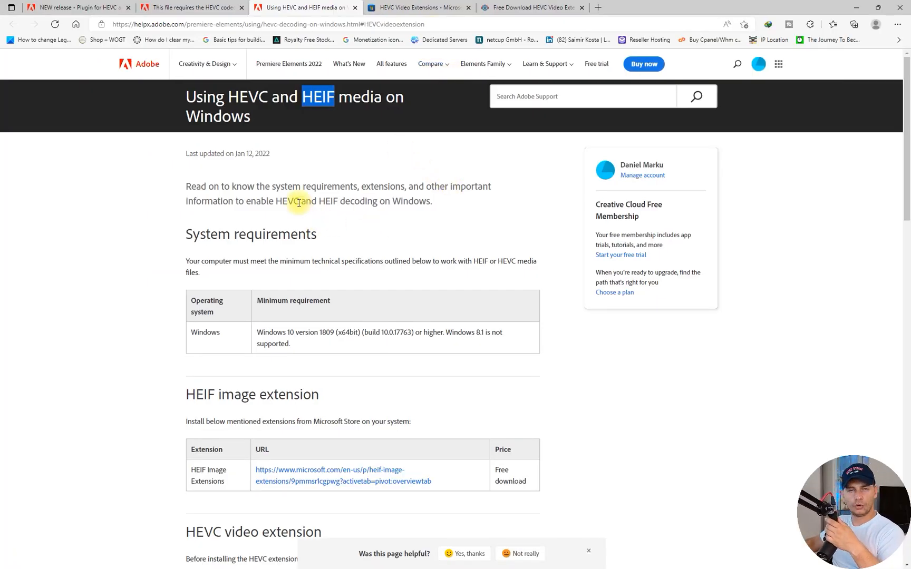
{"action": "mouse_move", "coordinate": [245, 250]}
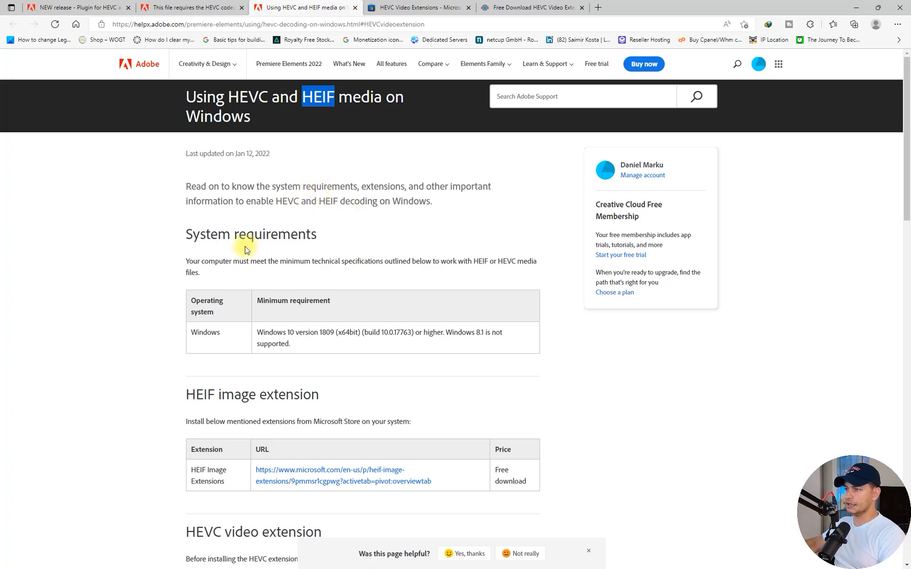
Step: Scroll to the HEIF Image Extensions table and follow its Microsoft Store link
{"action": "scroll", "scroll_direction": "down", "scroll_amount": 3}
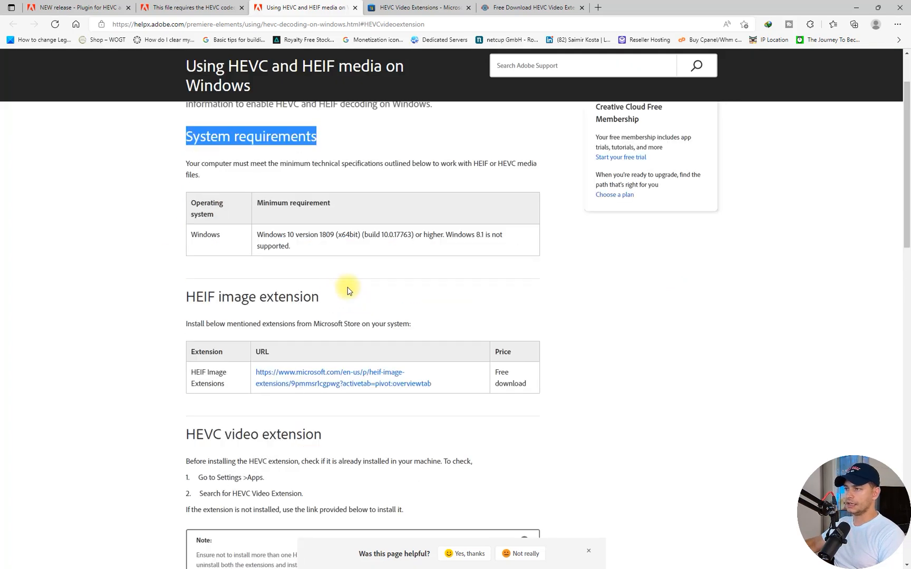
{"action": "scroll", "scroll_direction": "down", "scroll_amount": 3}
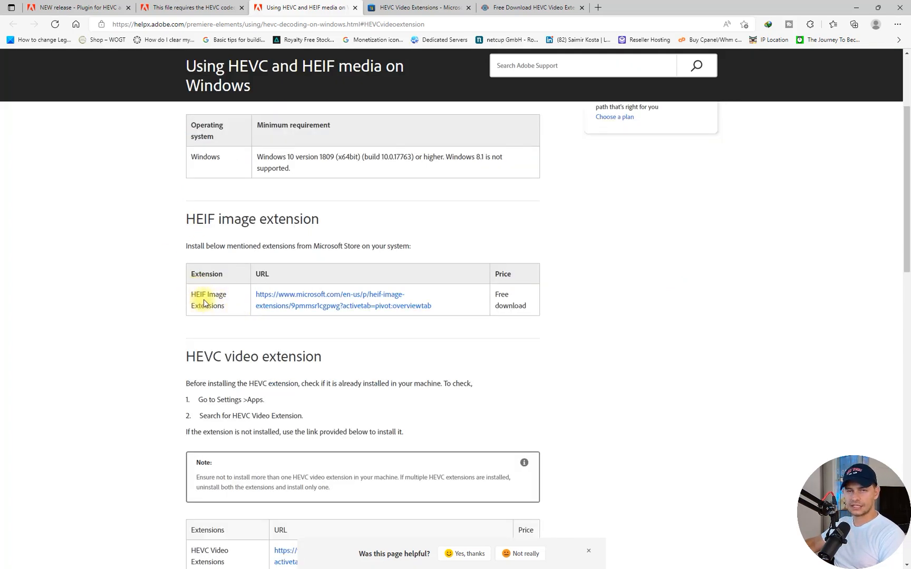
{"action": "left_click", "coordinate": [343, 300]}
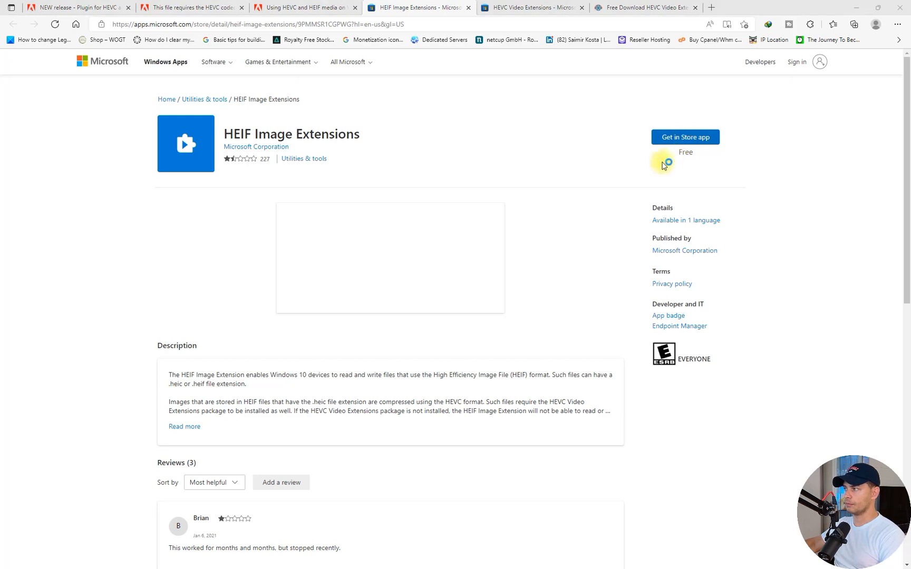
Step: Confirm HEIF Image Extensions is already installed, then return to the article's HEVC section
{"action": "left_click", "coordinate": [684, 137]}
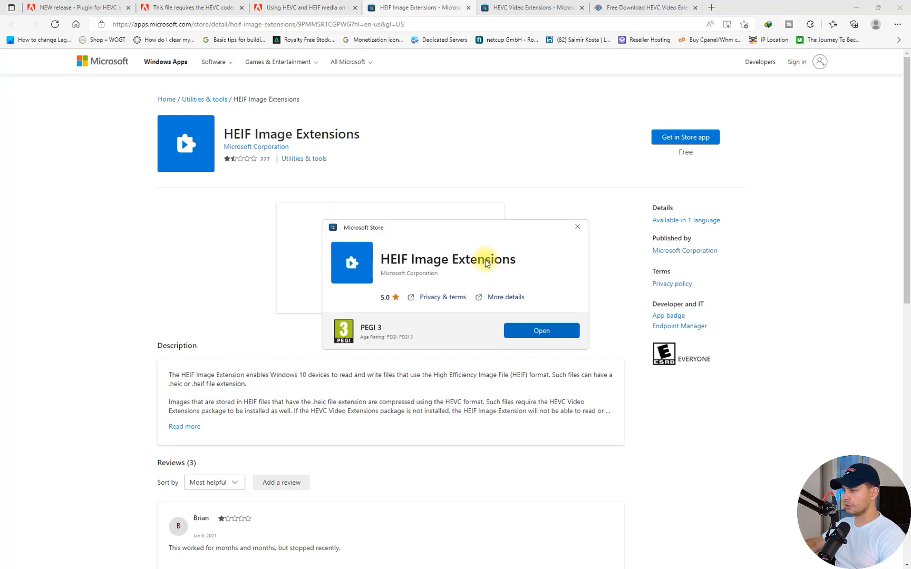
{"action": "mouse_move", "coordinate": [576, 325]}
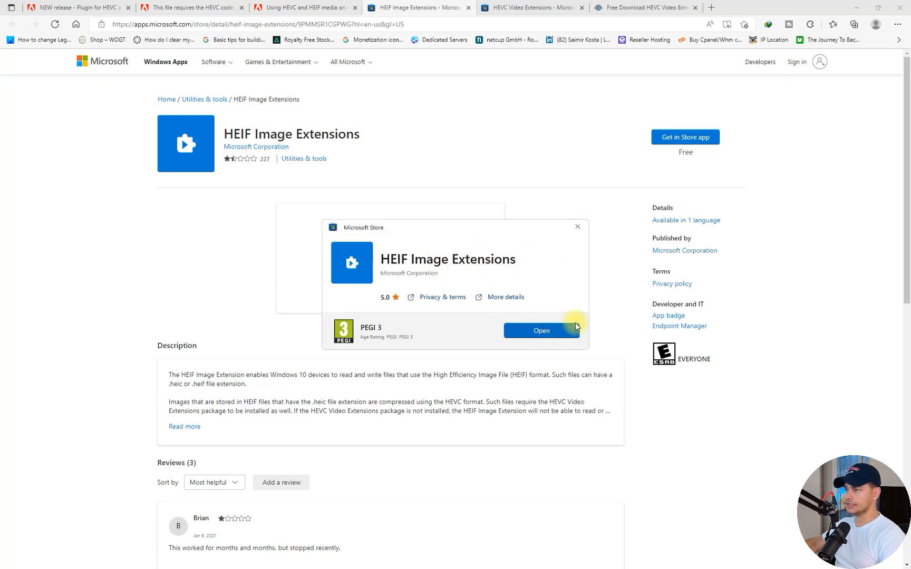
{"action": "left_click", "coordinate": [540, 331]}
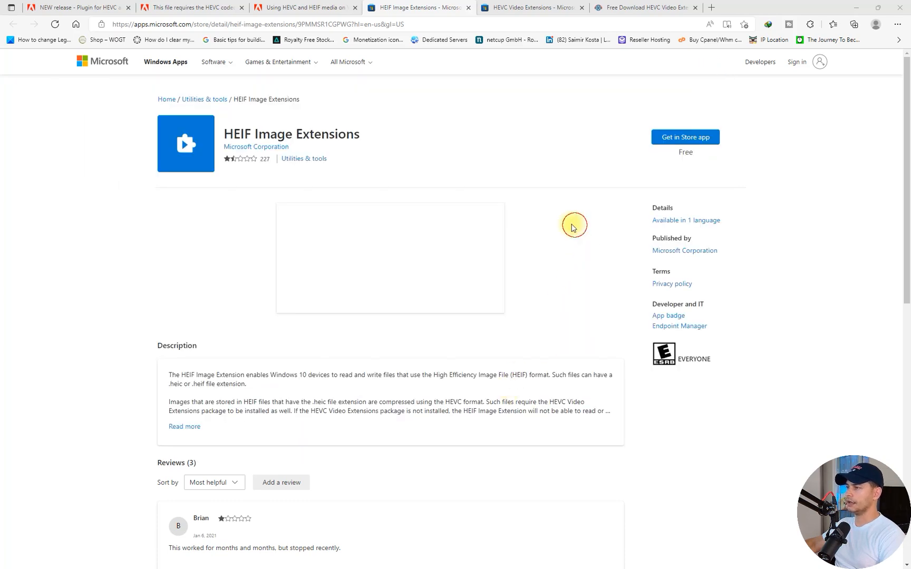
{"action": "left_click", "coordinate": [302, 7]}
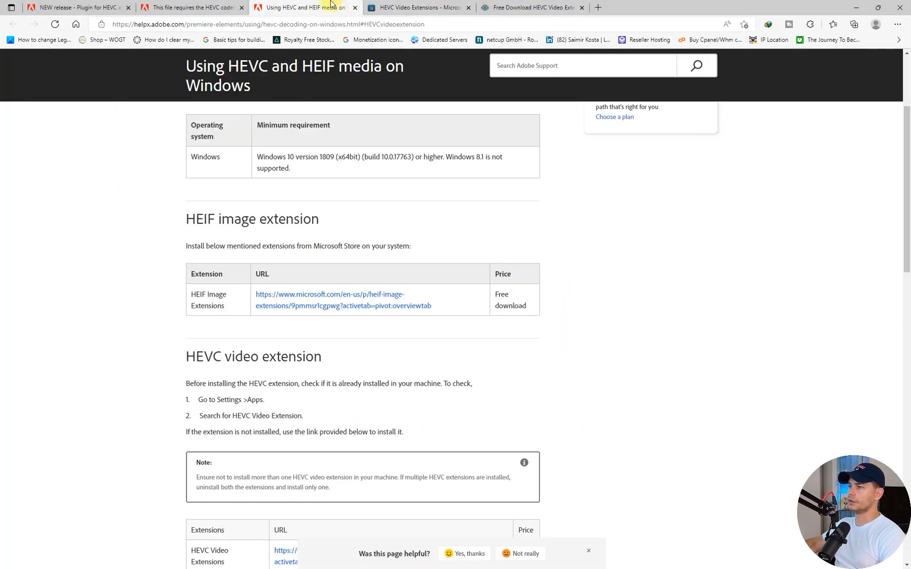
{"action": "scroll", "scroll_direction": "down", "scroll_amount": 3}
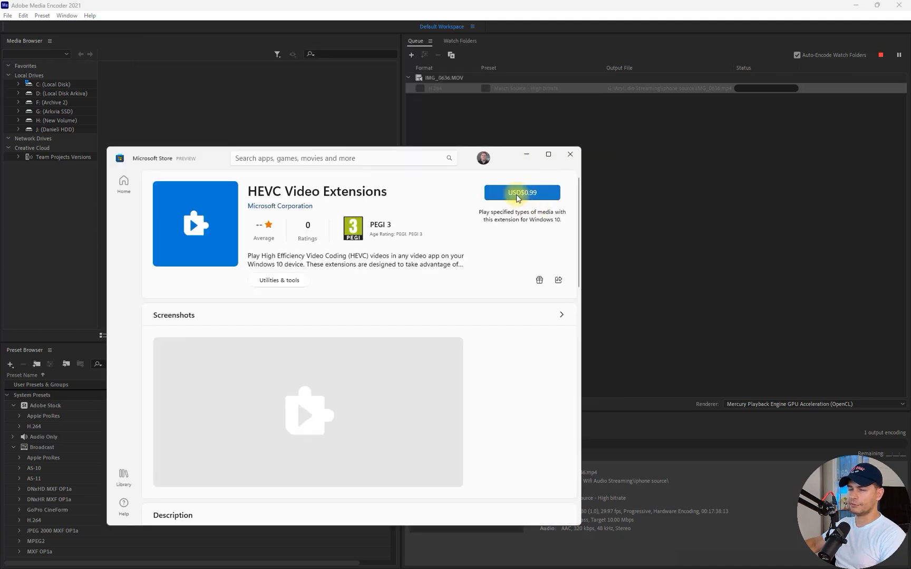
{"action": "mouse_move", "coordinate": [454, 336]}
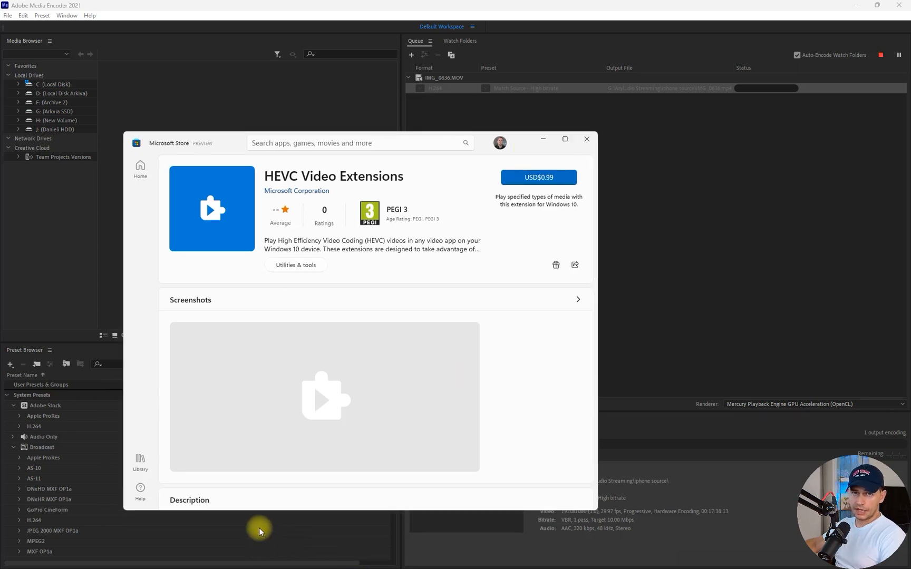
{"action": "mouse_move", "coordinate": [314, 304]}
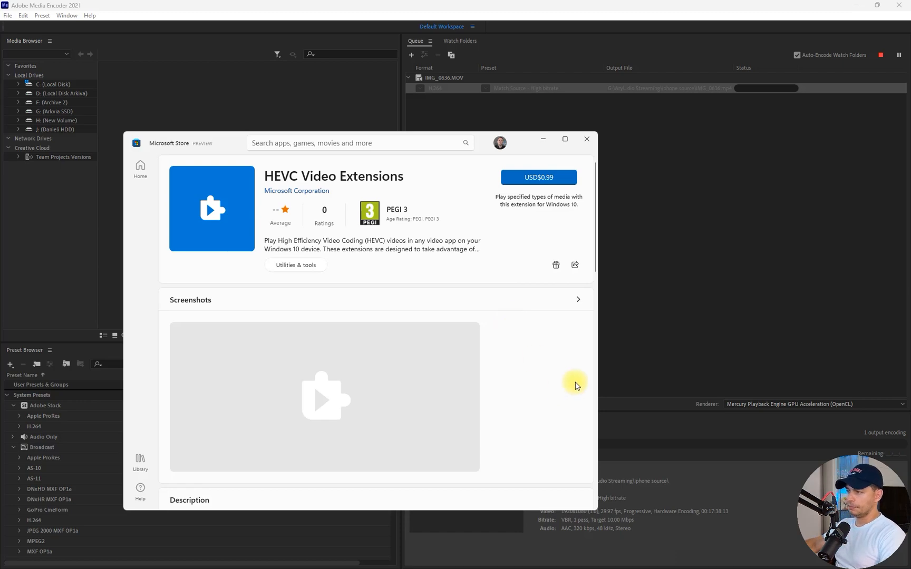
Step: Leave the US$0.99 HEVC Video Extensions listing and switch back to the browser
{"action": "key", "text": "Alt+Tab"}
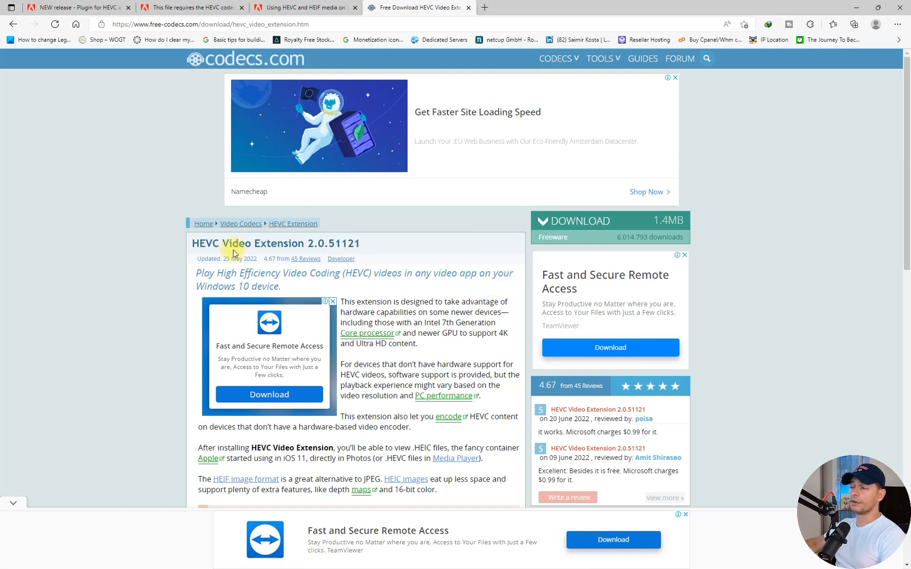
Step: Download and run the x64 HEVC Video Extension 2.0.51121, dismissing the already-installed prompt
{"action": "scroll", "scroll_direction": "down", "scroll_amount": 3}
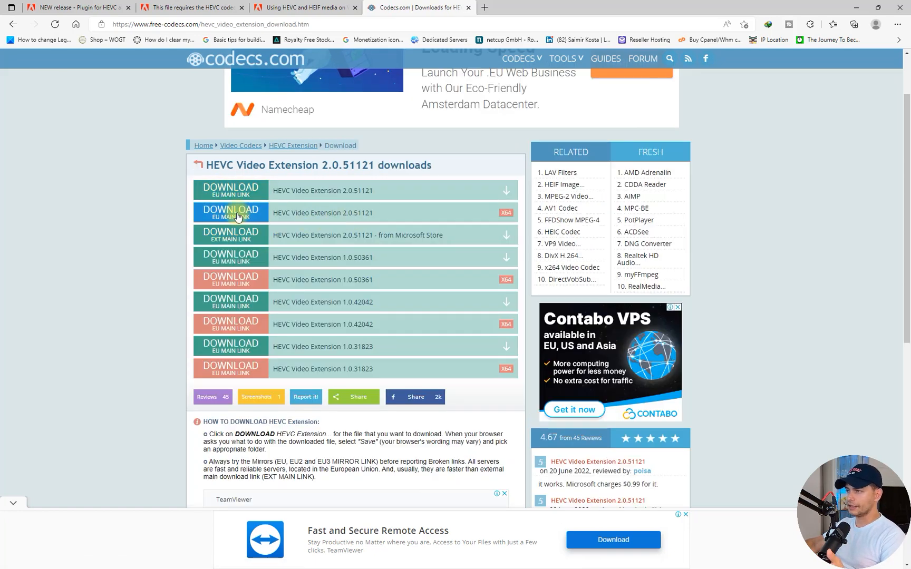
{"action": "left_click", "coordinate": [230, 213]}
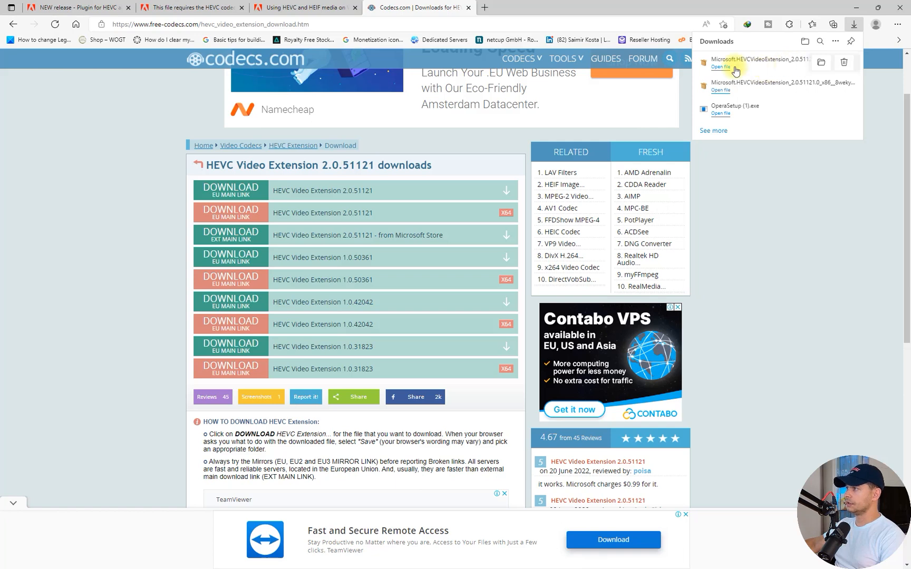
{"action": "left_click", "coordinate": [721, 67]}
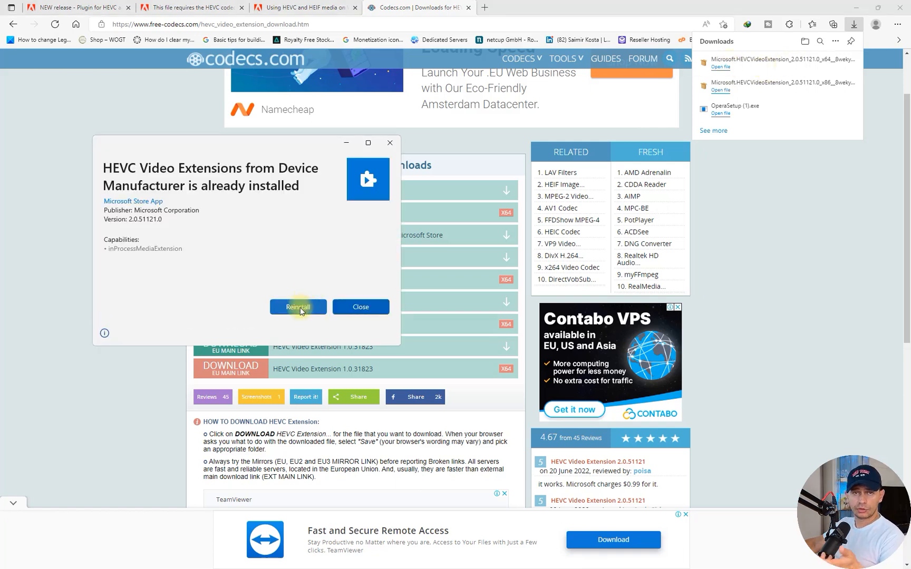
{"action": "left_click", "coordinate": [360, 306]}
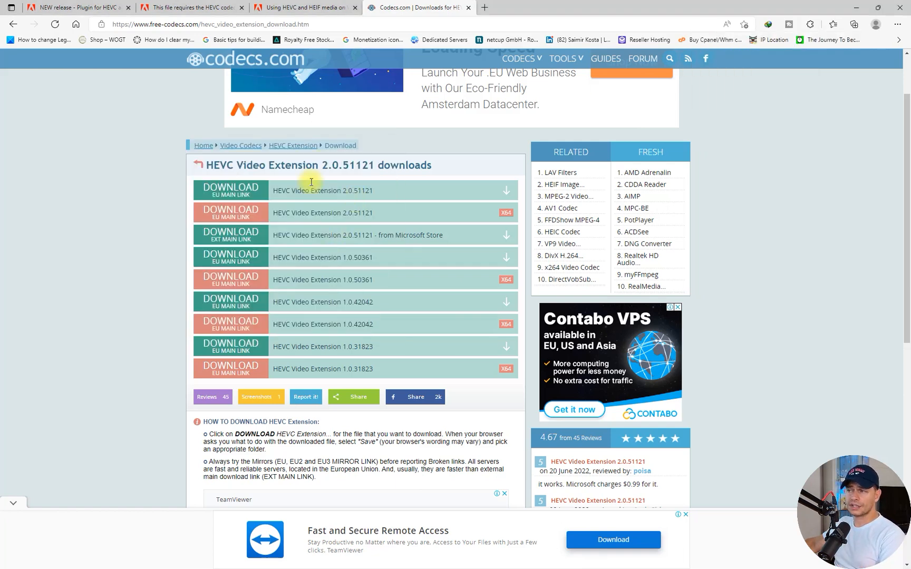
{"action": "mouse_move", "coordinate": [346, 296]}
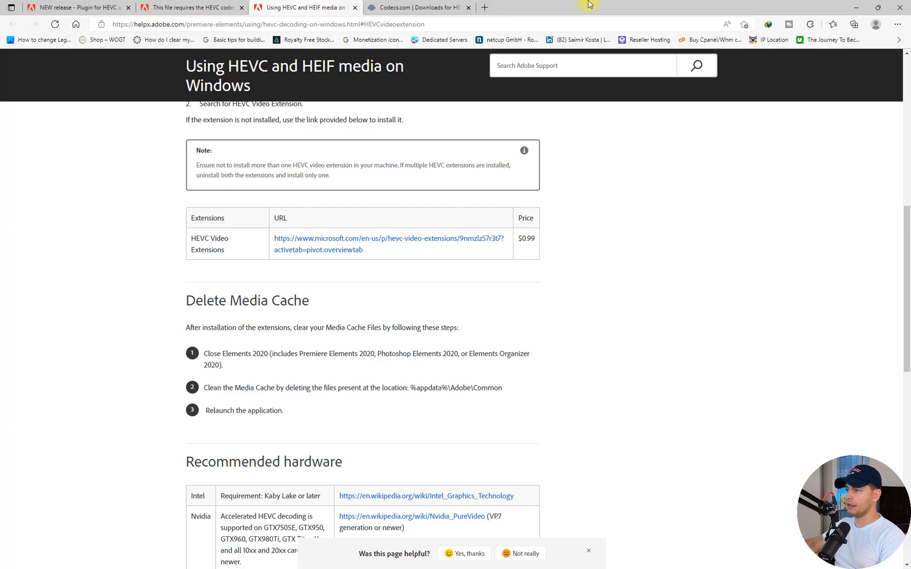
{"action": "mouse_move", "coordinate": [826, 81]}
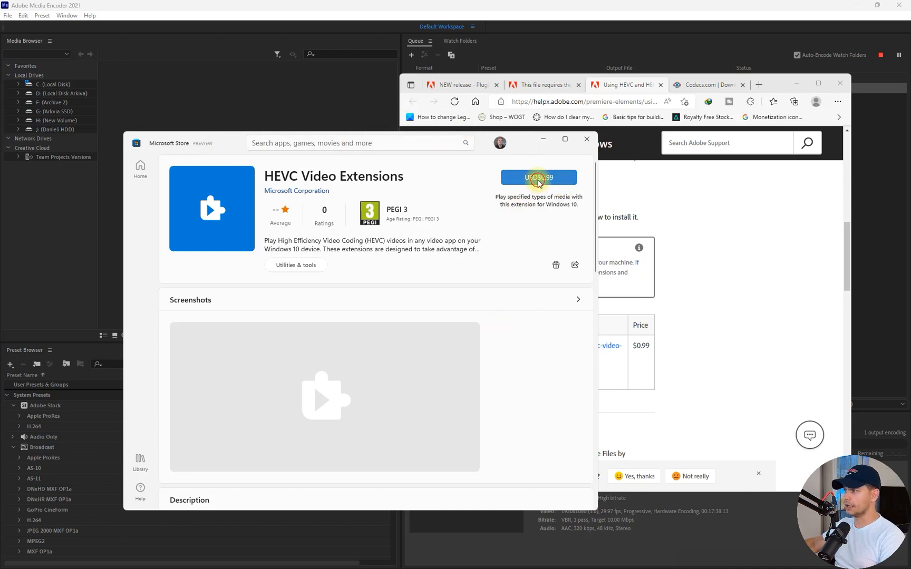
Step: Try buying HEVC Video Extensions for $0.99, then cancel the card-entry form
{"action": "left_click", "coordinate": [537, 177]}
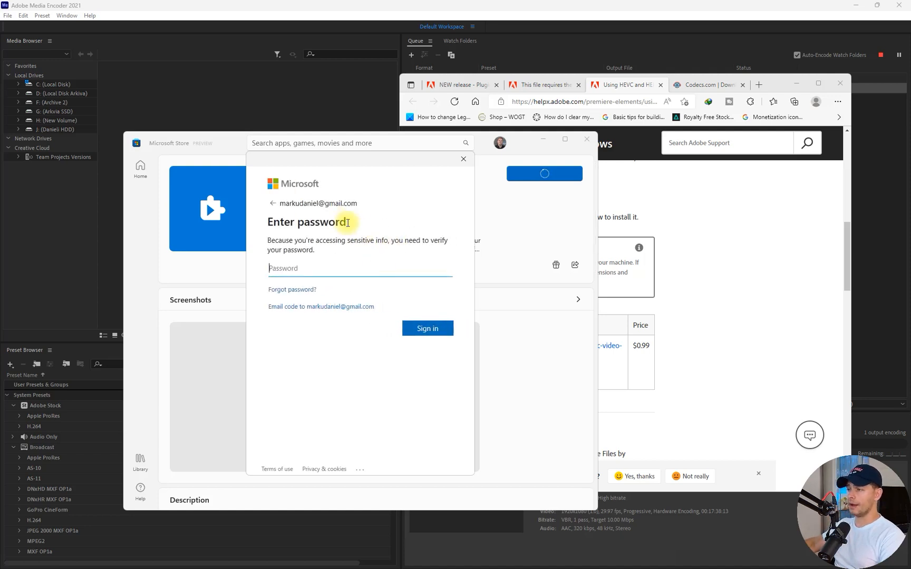
{"action": "type", "text": "@"}
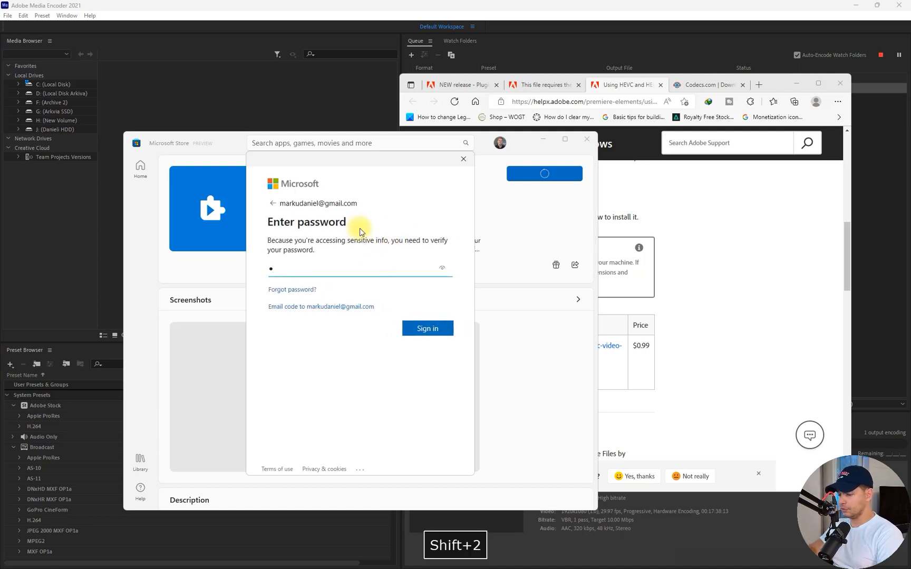
{"action": "type", "text": "S"}
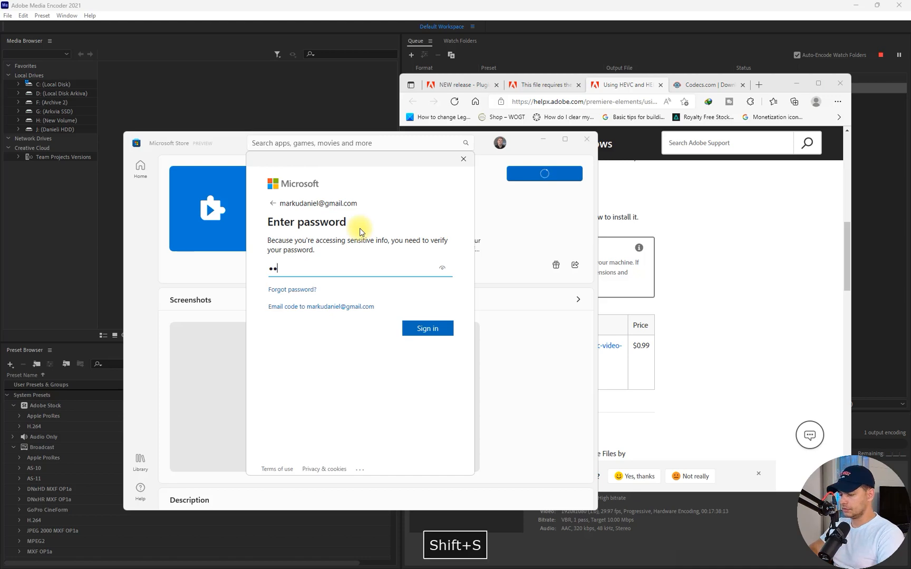
{"action": "left_click", "coordinate": [427, 328]}
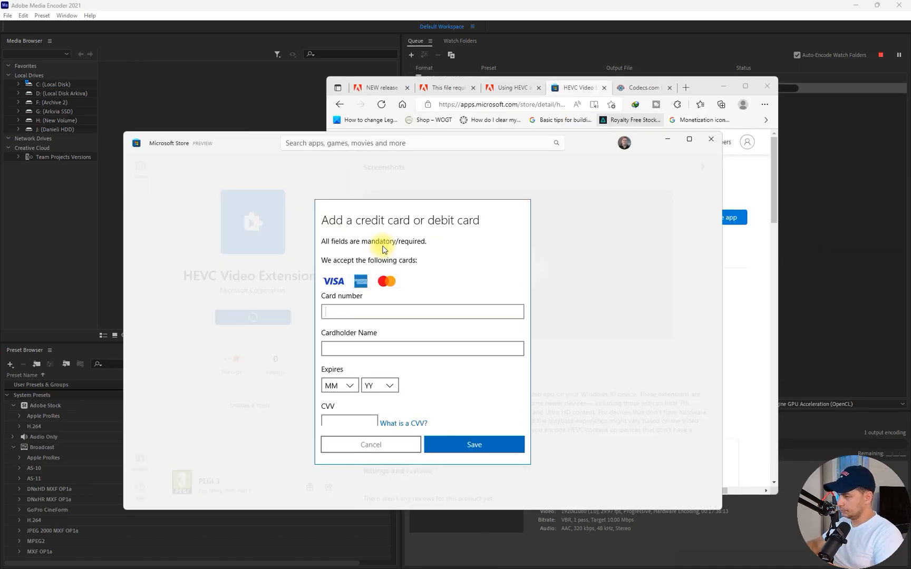
{"action": "left_click", "coordinate": [370, 444]}
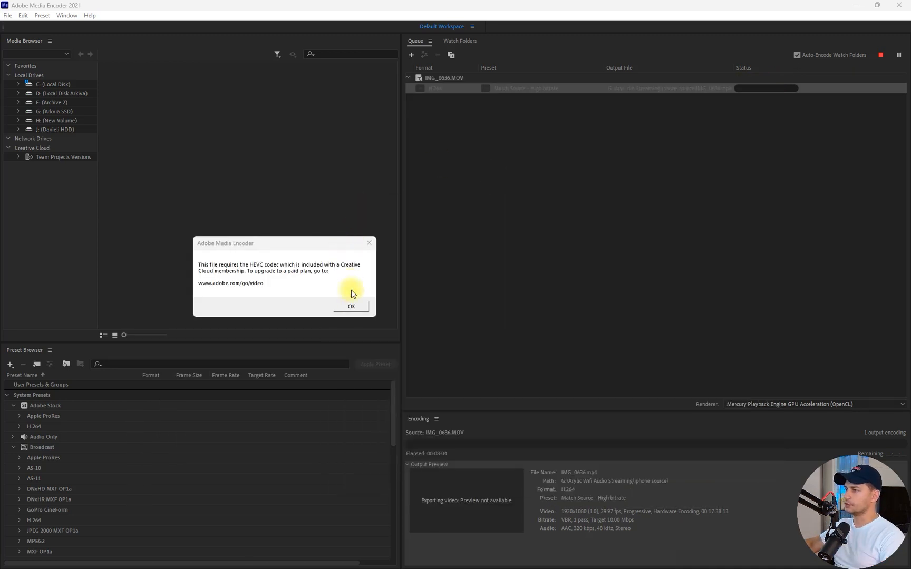
Step: Dismiss the HEVC codec error and search 'me' in Start to relaunch Media Encoder
{"action": "left_click", "coordinate": [350, 306]}
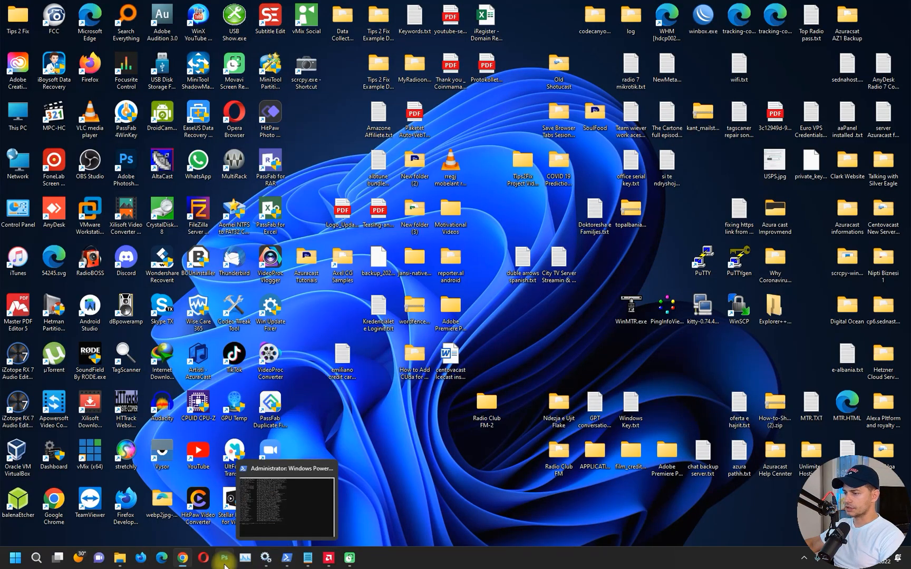
{"action": "left_click", "coordinate": [10, 559]}
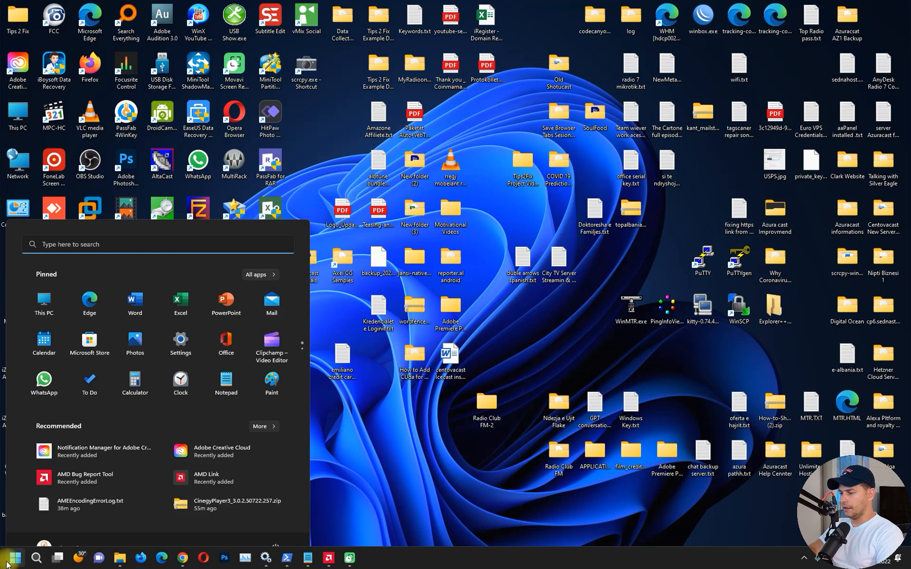
{"action": "type", "text": "me"}
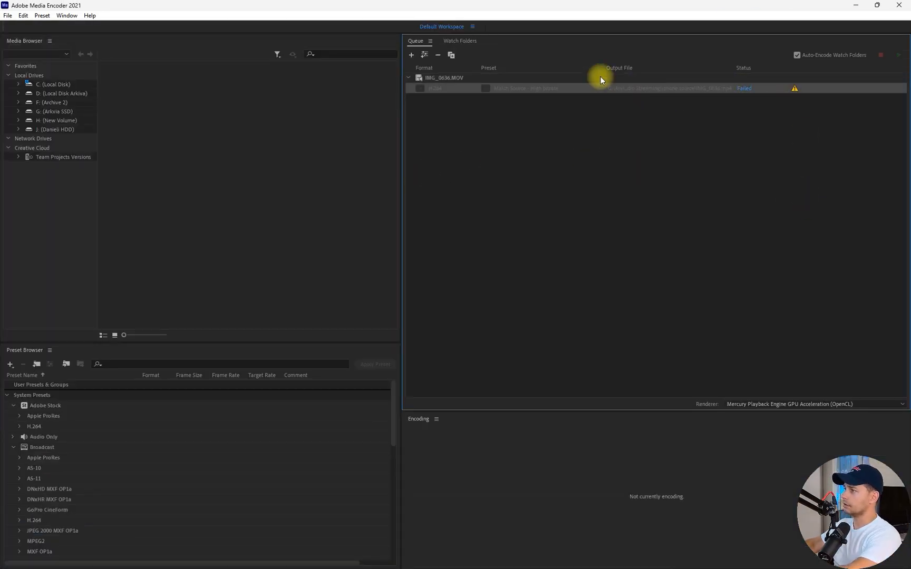
Step: Remove the failed job, re-add IMG_0636.MOV, and keep the Match Source - High bitrate preset
{"action": "left_click", "coordinate": [438, 55]}
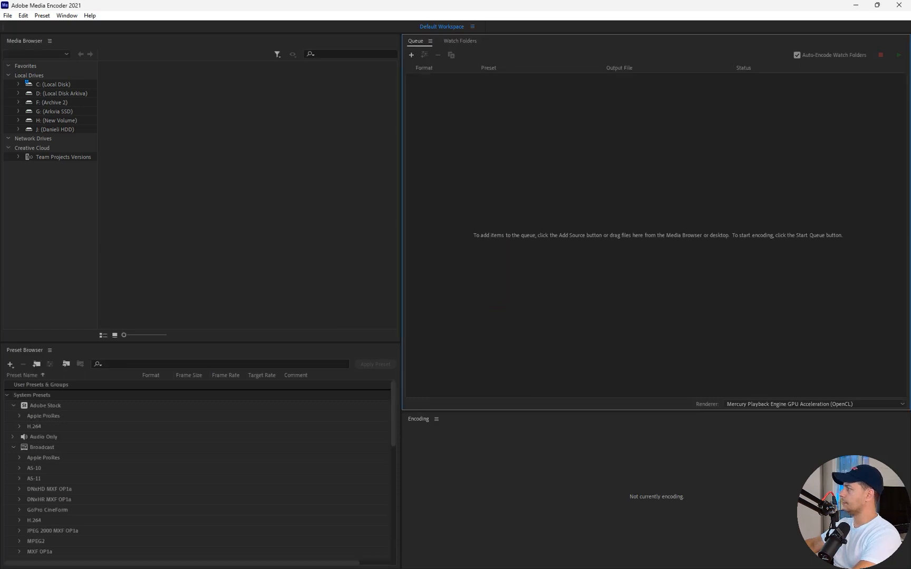
{"action": "left_click", "coordinate": [14, 558]}
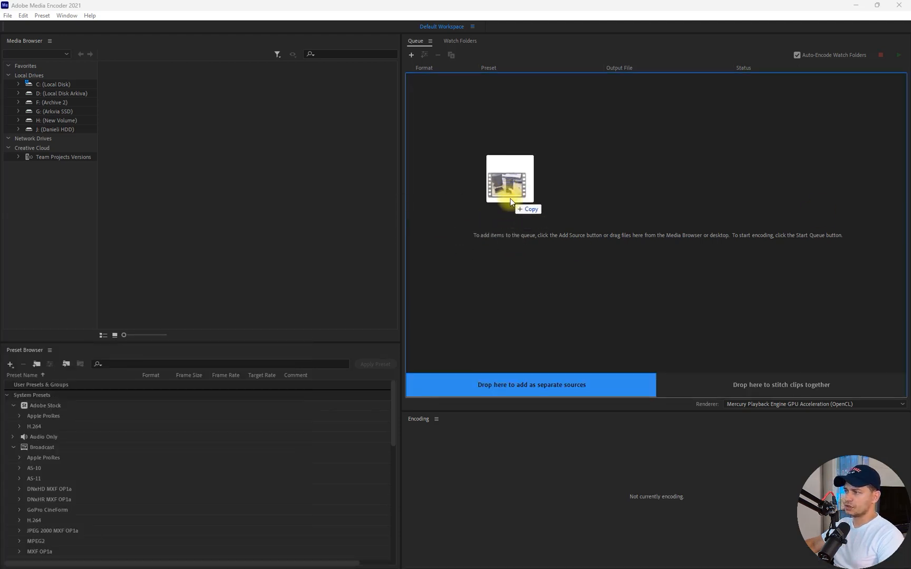
{"action": "left_click_drag", "start_coordinate": [509, 180], "coordinate": [530, 384]}
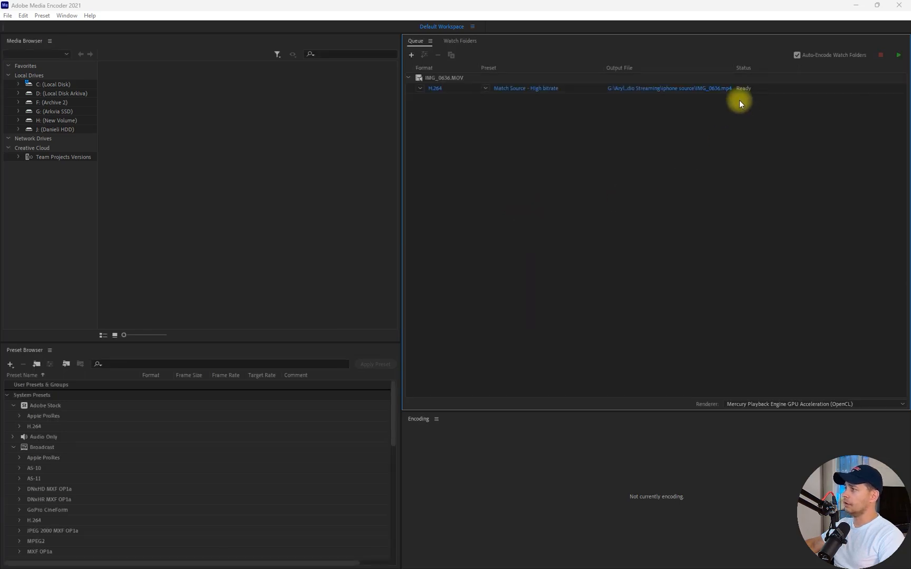
{"action": "left_click", "coordinate": [486, 89]}
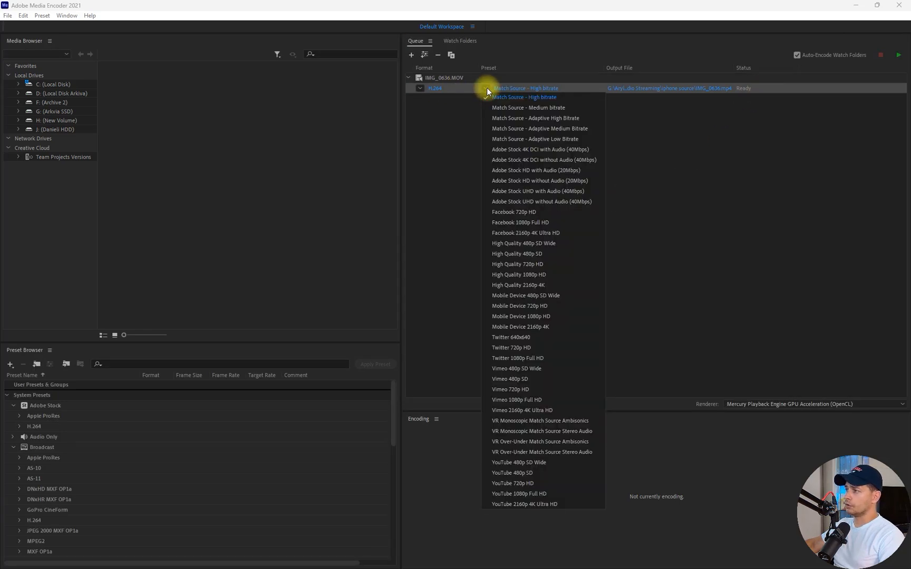
{"action": "left_click", "coordinate": [525, 97]}
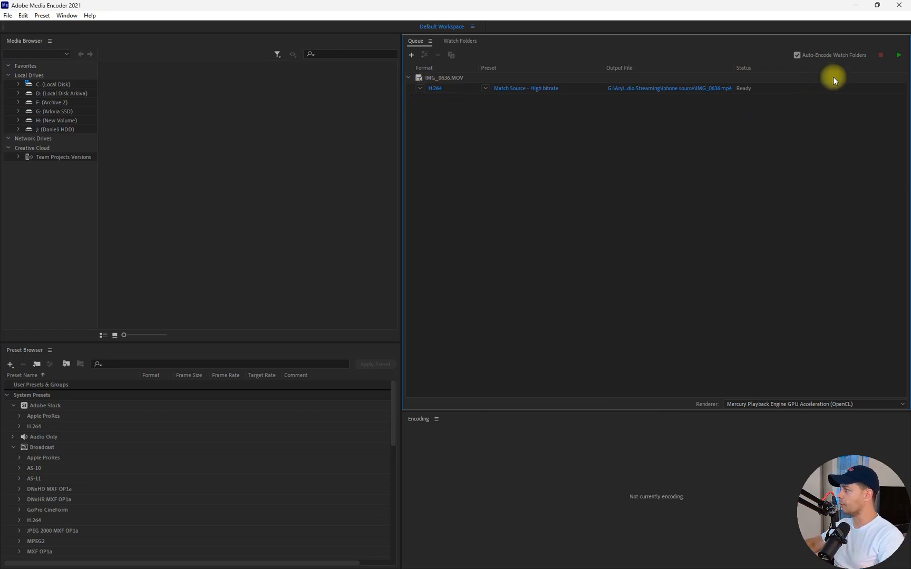
{"action": "left_click", "coordinate": [898, 54]}
{"action": "type", "text": "adobe pre"}
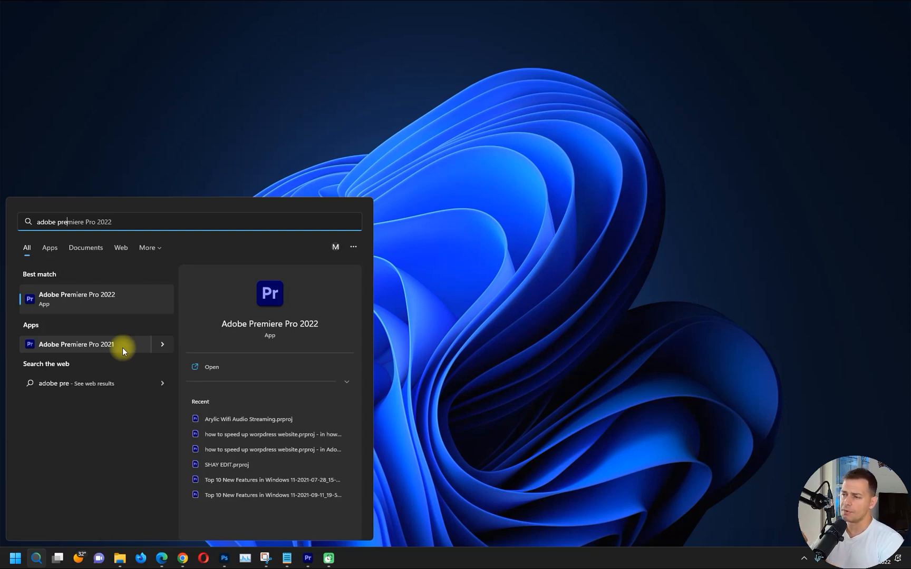
{"action": "mouse_move", "coordinate": [114, 298]}
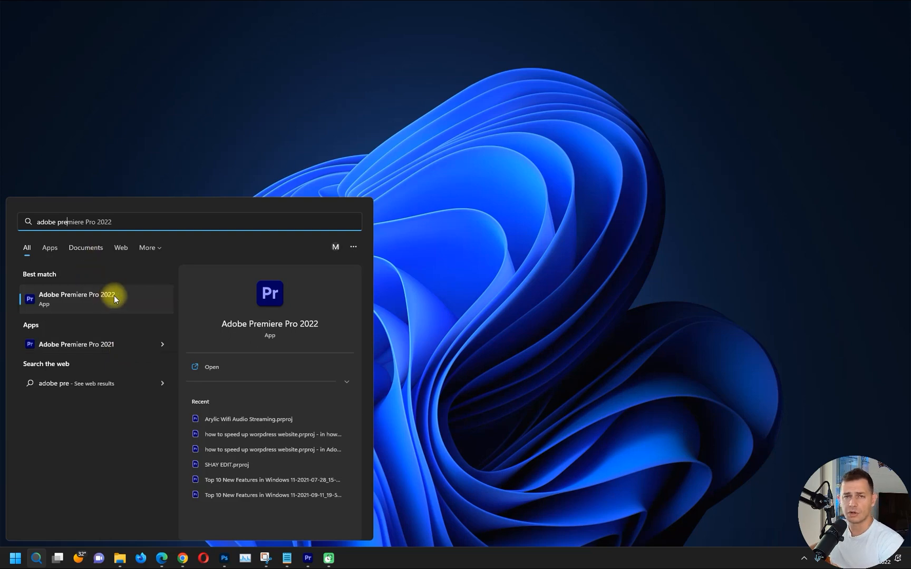
{"action": "mouse_move", "coordinate": [110, 344]}
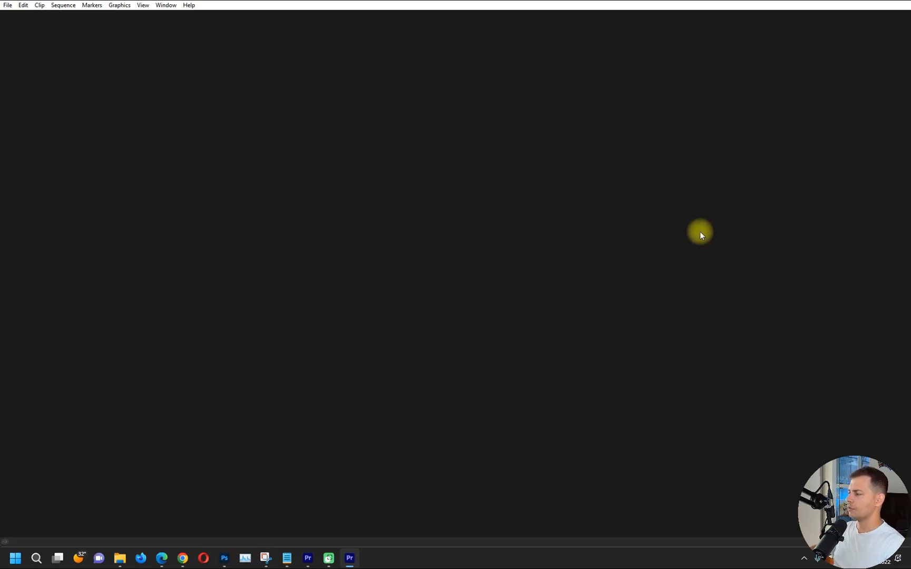
{"action": "mouse_move", "coordinate": [592, 243]}
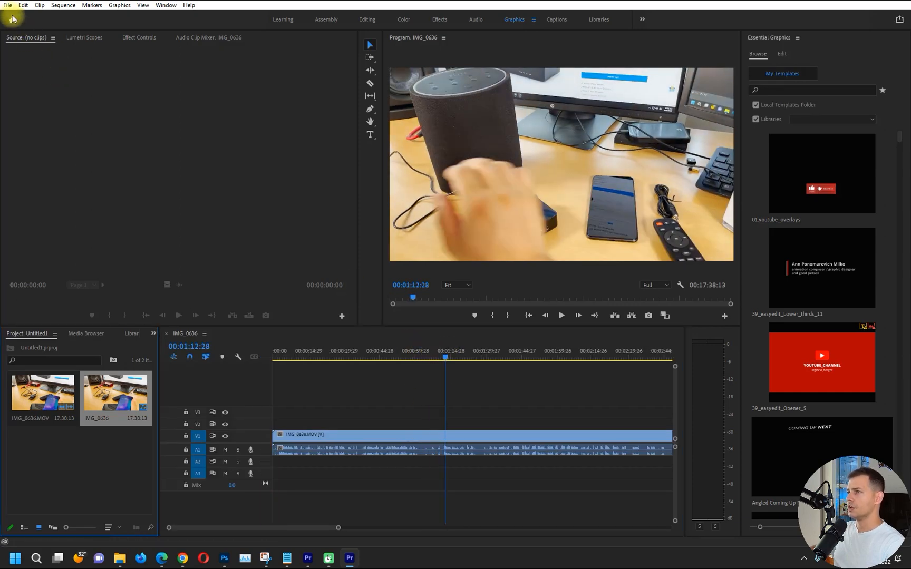
{"action": "left_click", "coordinate": [7, 5]}
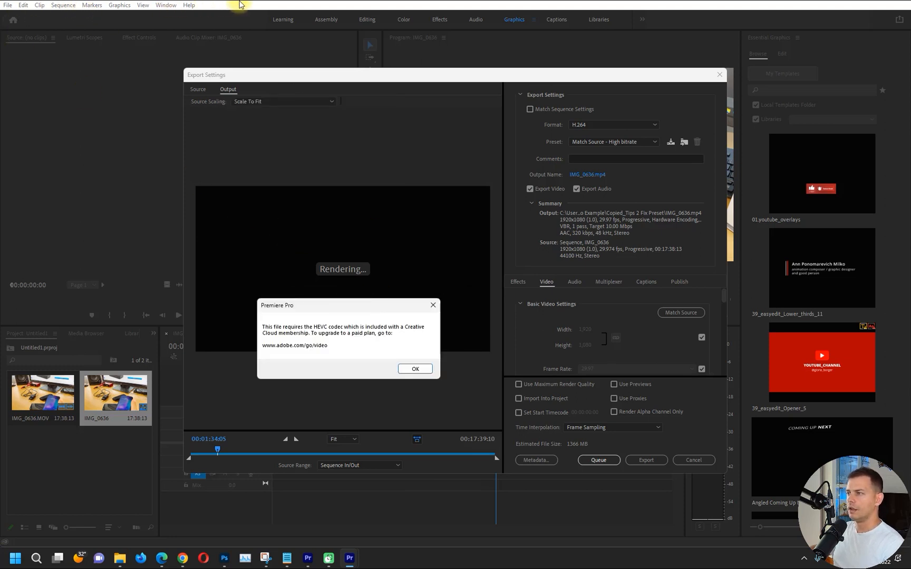
{"action": "left_click", "coordinate": [415, 369]}
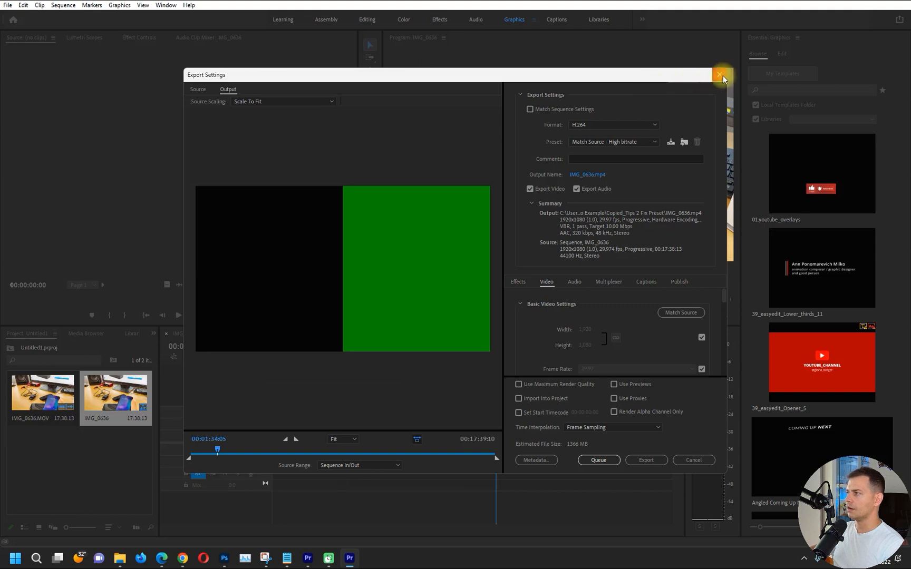
{"action": "mouse_move", "coordinate": [722, 75]}
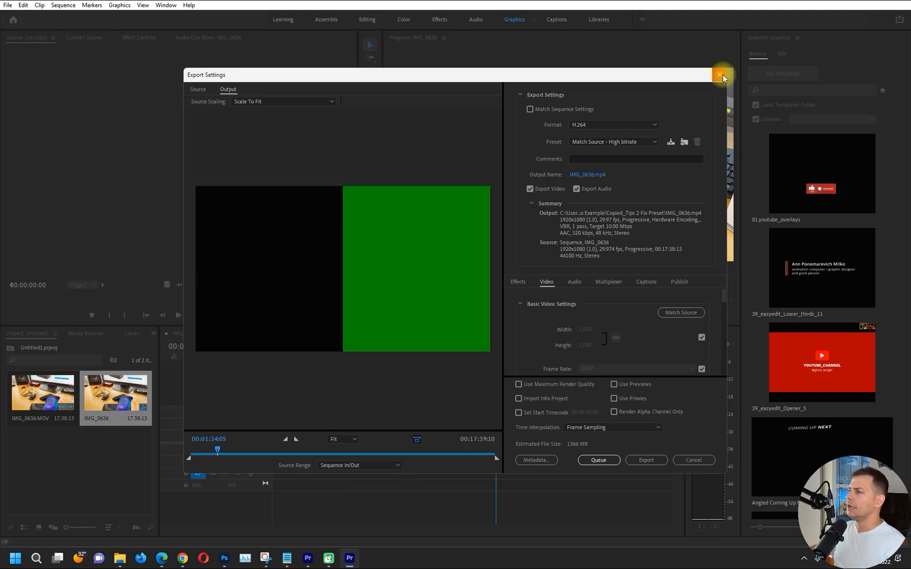
{"action": "left_click", "coordinate": [722, 76]}
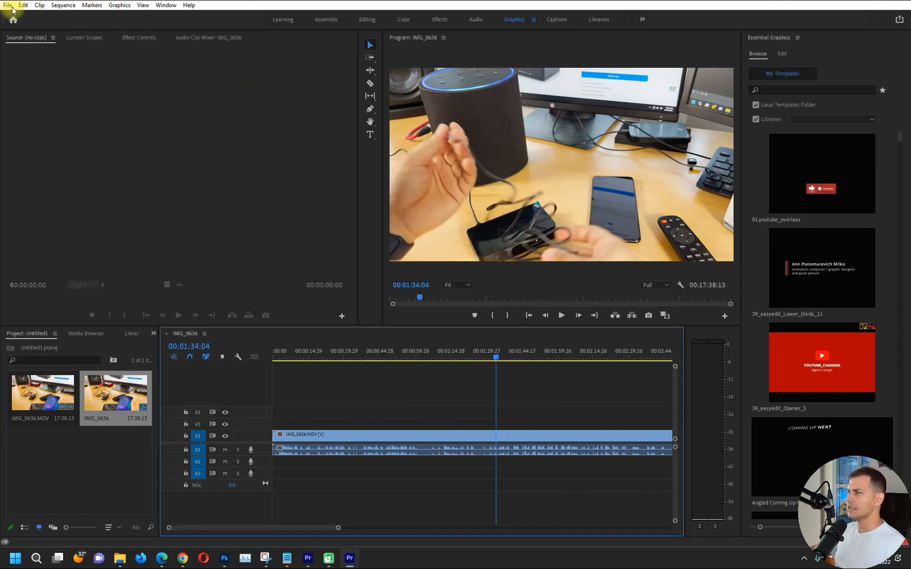
{"action": "left_click", "coordinate": [8, 5]}
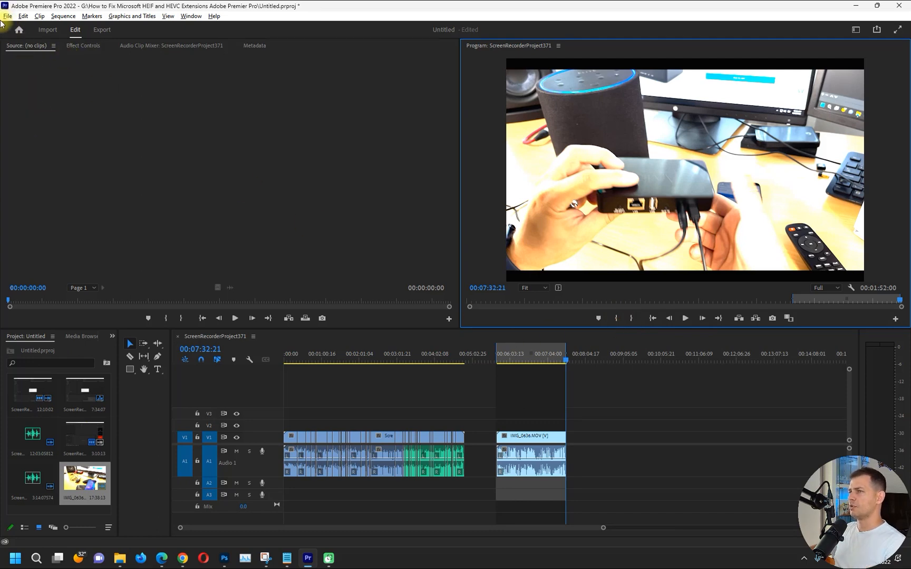
Step: Export the sequence as H.264 with Match Source - Adaptive High Bitrate from the Export workspace
{"action": "left_click", "coordinate": [102, 30]}
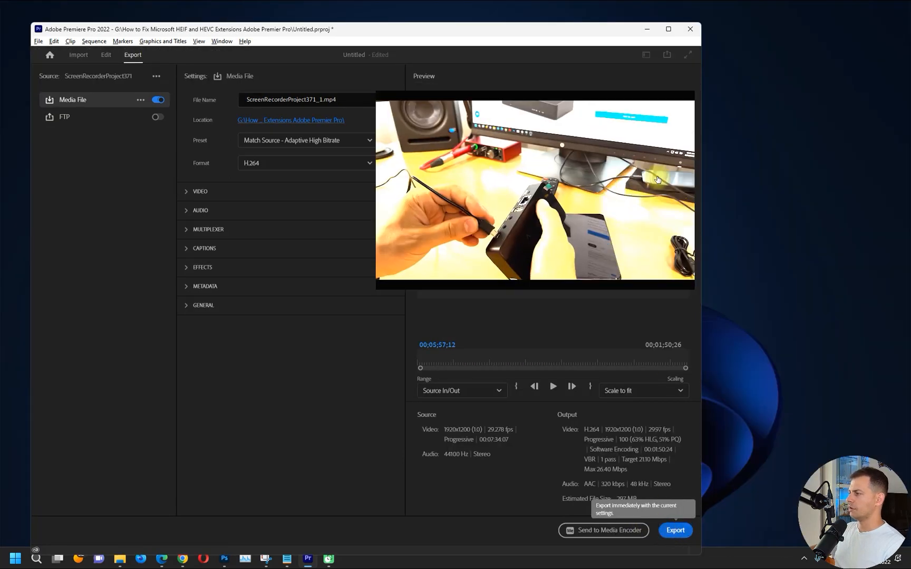
{"action": "left_click", "coordinate": [673, 530]}
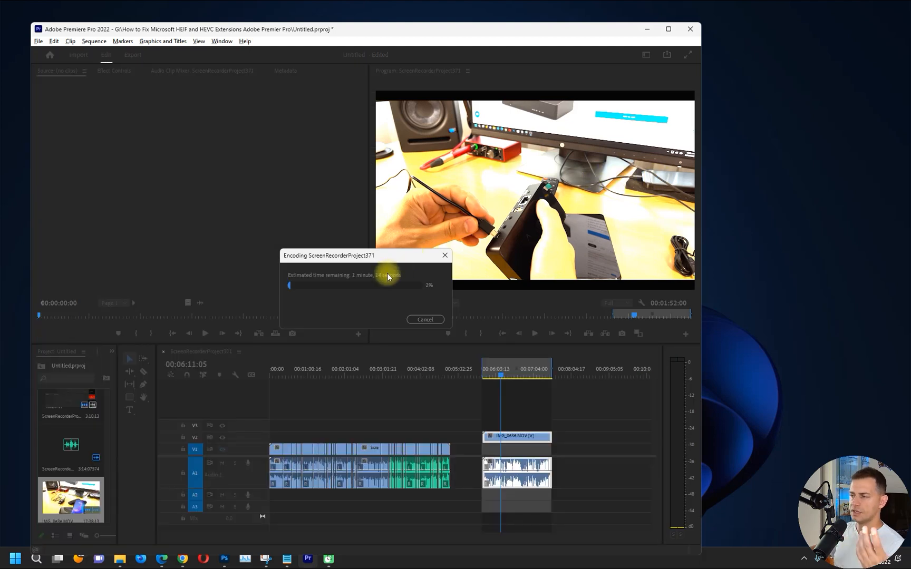
{"action": "mouse_move", "coordinate": [331, 284]}
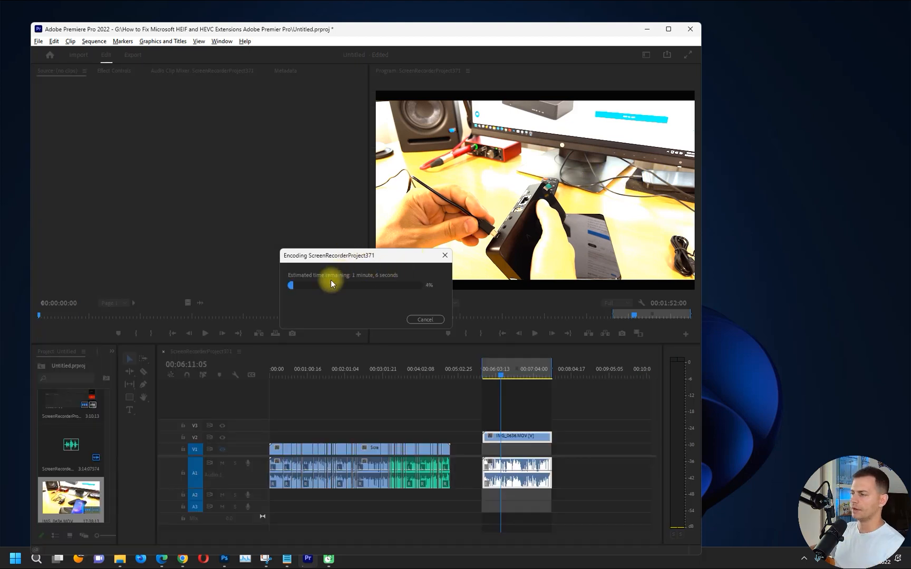